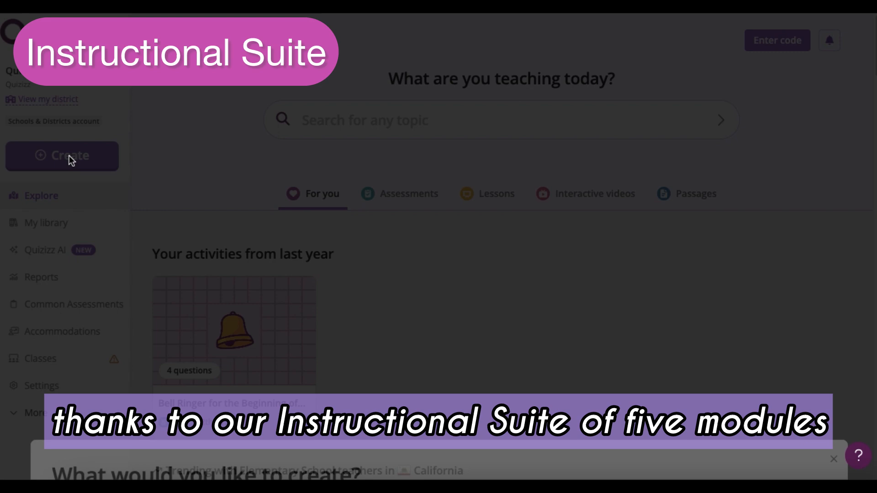
# Start creating a new AI-generated assessment from the Create menu.
pyautogui.click(62, 156)
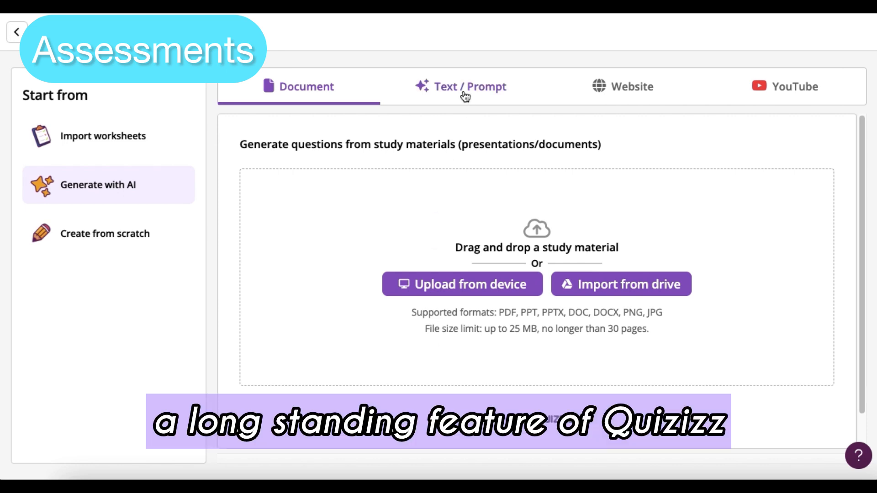
# Switch to the text prompt option and enter 'multiplication word problems' as the topic.
pyautogui.click(460, 87)
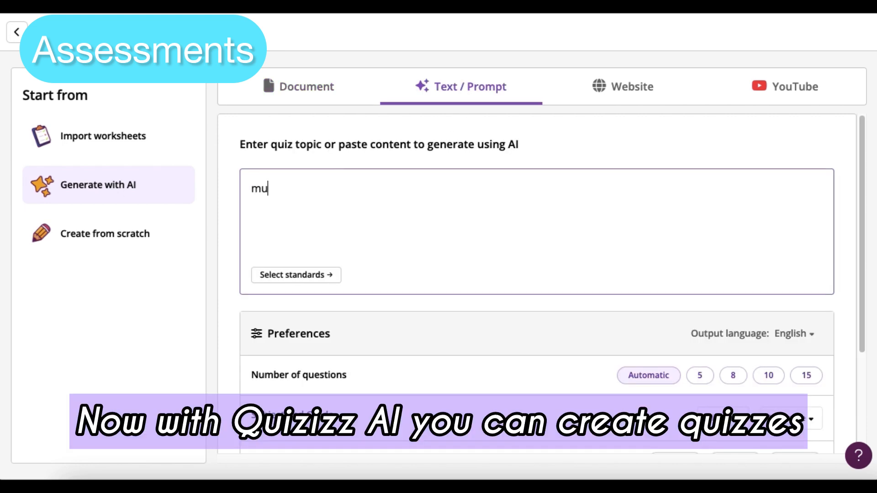
pyautogui.write('ltipla')
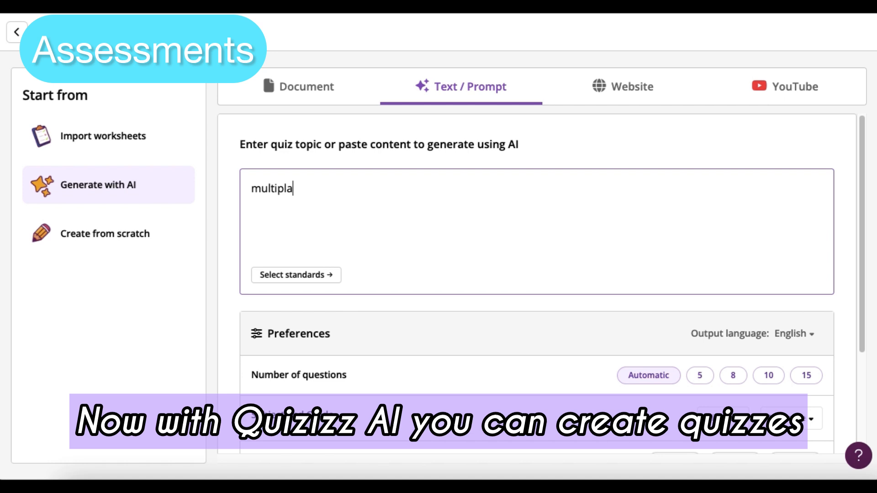
pyautogui.write('ication word')
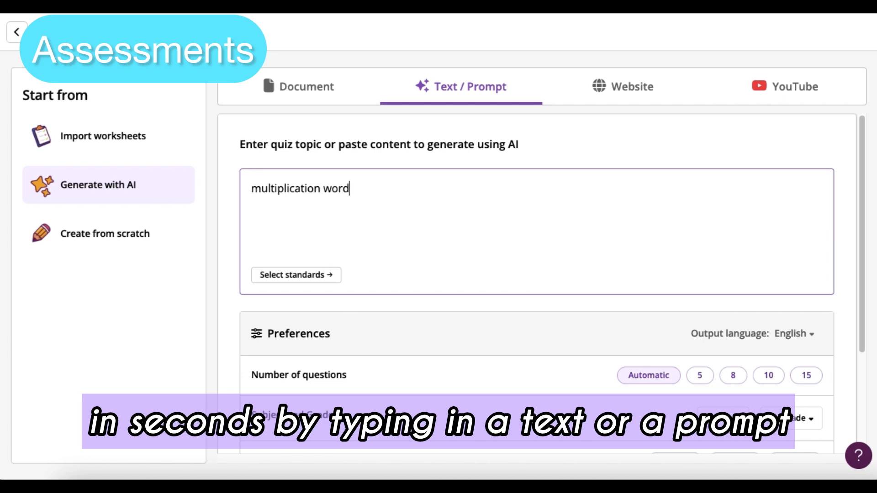
pyautogui.write('problms')
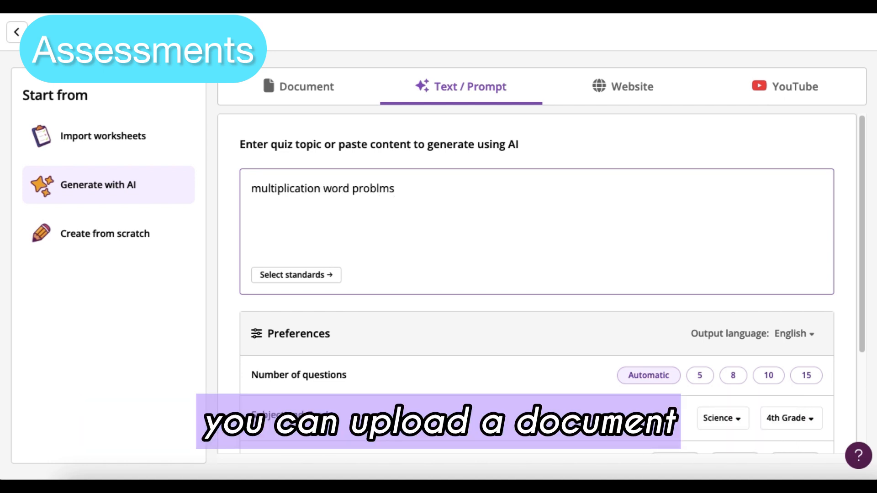
pyautogui.write('problems')
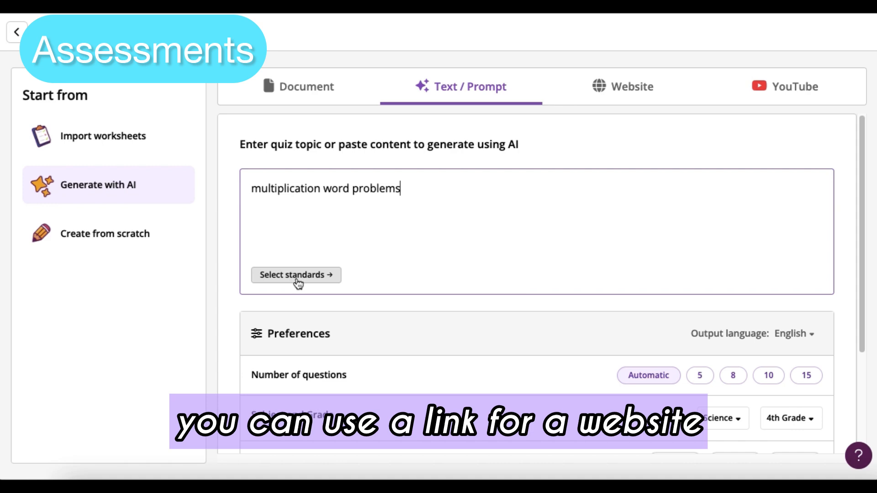
# Attach the Mathematics standard CCSS.4.OA.A.2 on multiplicative comparison word problems to the prompt.
pyautogui.click(295, 275)
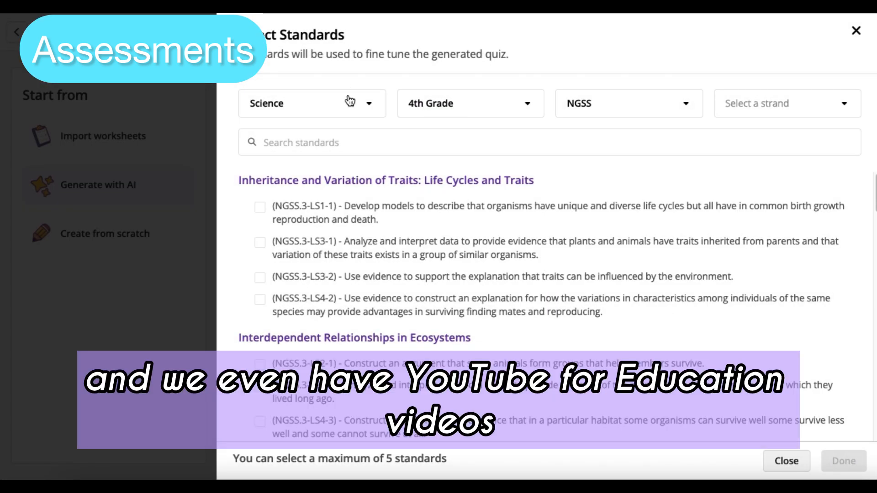
pyautogui.click(311, 104)
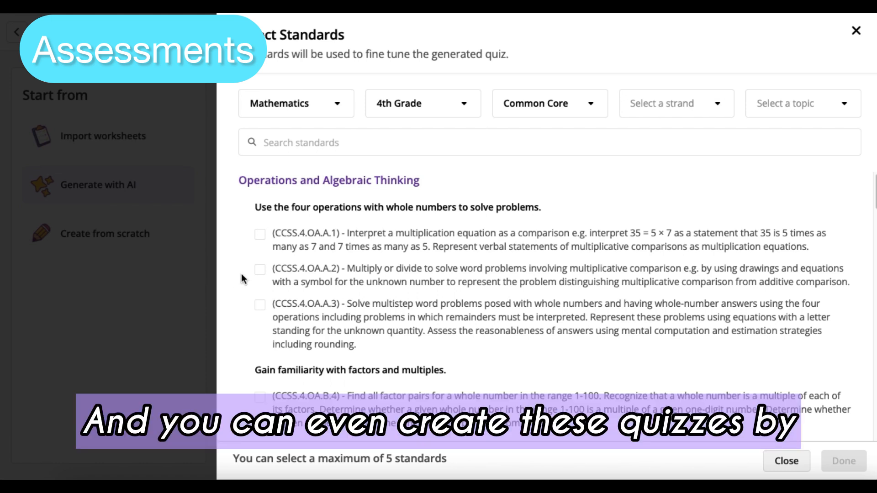
pyautogui.click(259, 270)
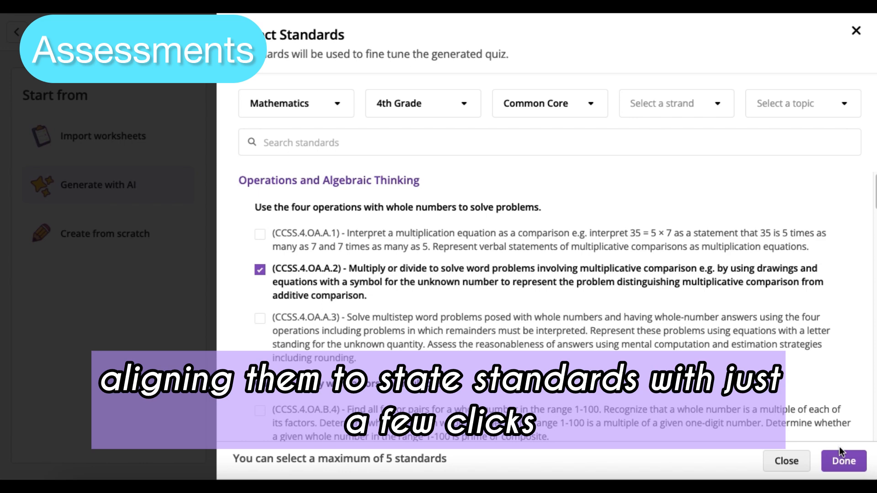
pyautogui.click(843, 460)
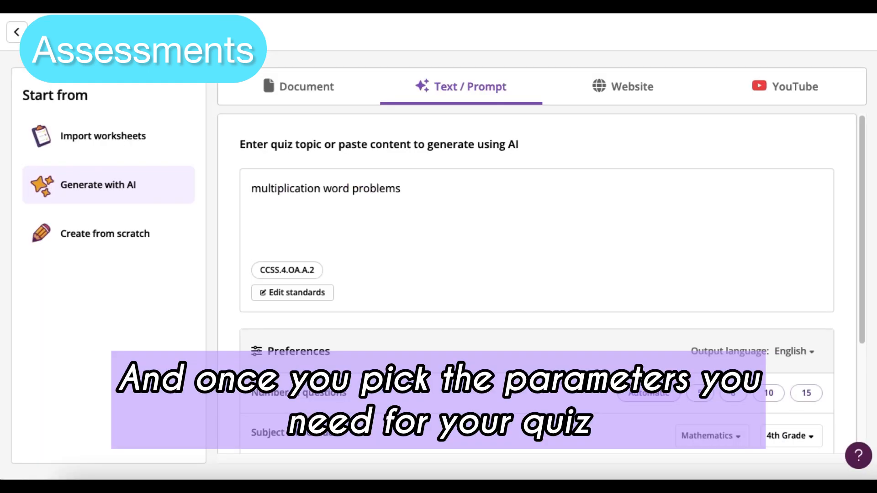
pyautogui.moveTo(700, 400)
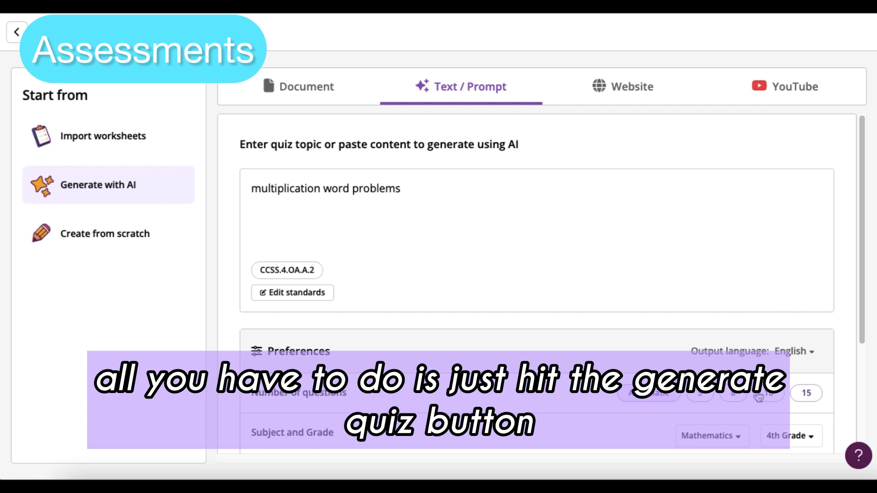
# Set the quiz to 8 questions and start generating it.
pyautogui.scroll(-3)
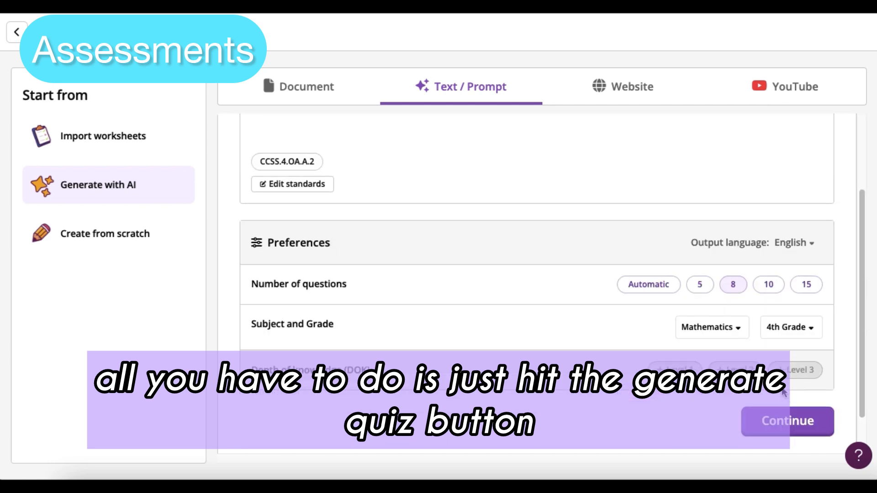
pyautogui.click(787, 420)
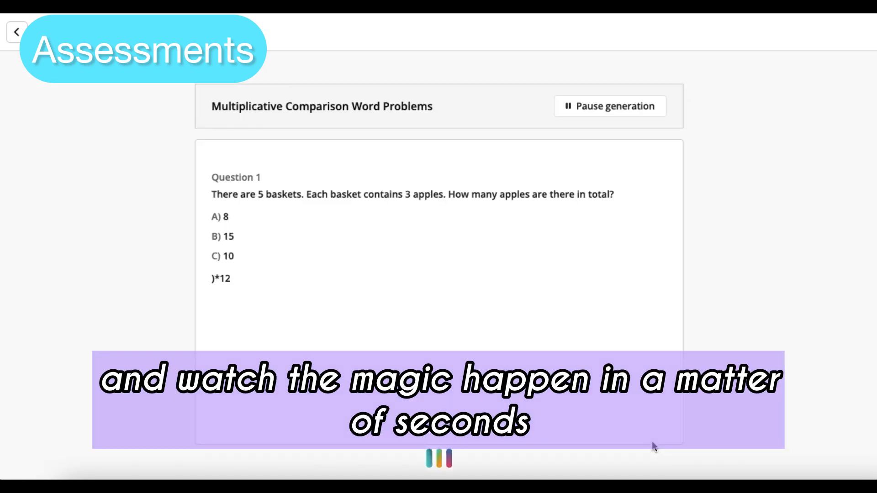
# Review the eight generated word problems and continue into the quiz editor.
pyautogui.scroll(-3)
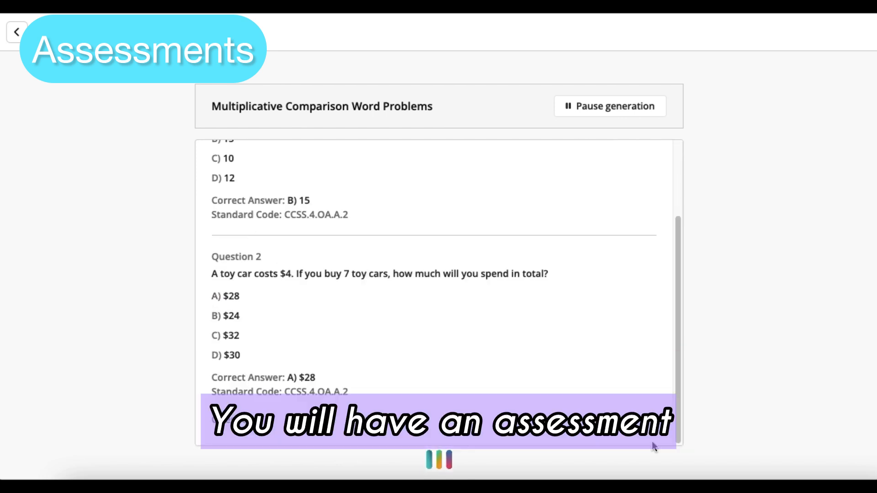
pyautogui.scroll(-3)
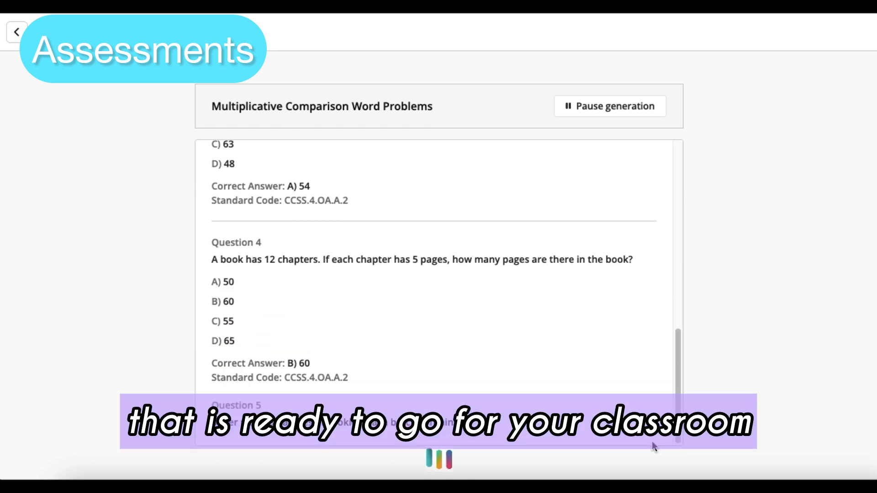
pyautogui.scroll(-3)
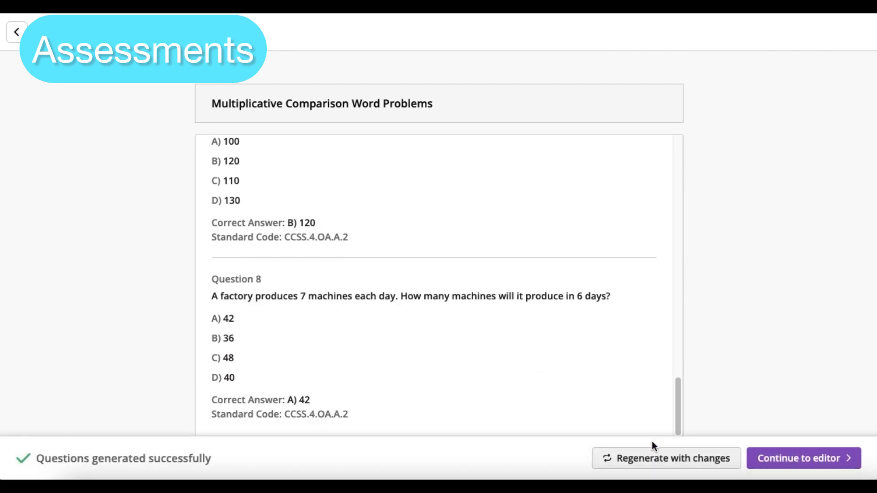
pyautogui.click(802, 458)
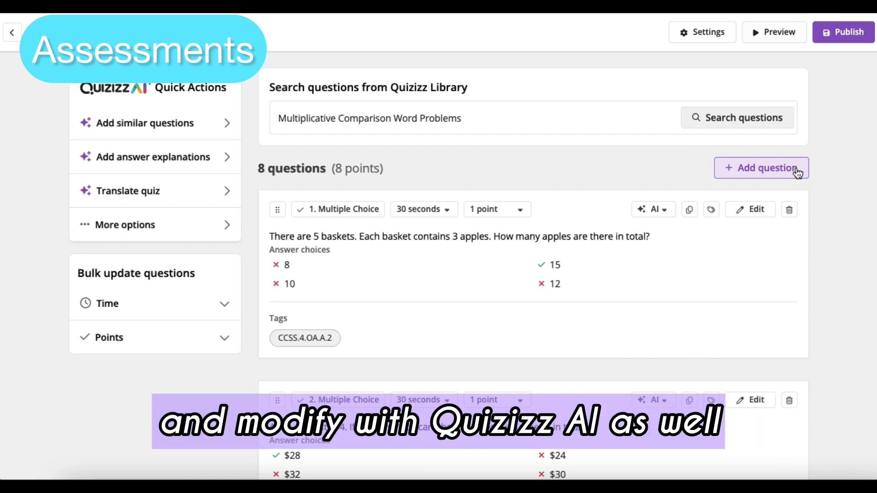
pyautogui.click(774, 32)
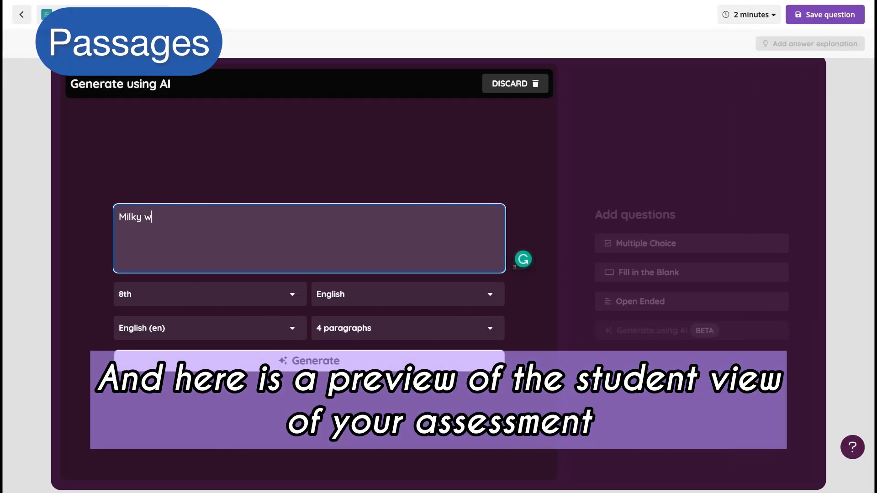
# Request a 5th-grade AI passage on 'Milky way galaxy' and add the black hole subtopic.
pyautogui.write('ay gala')
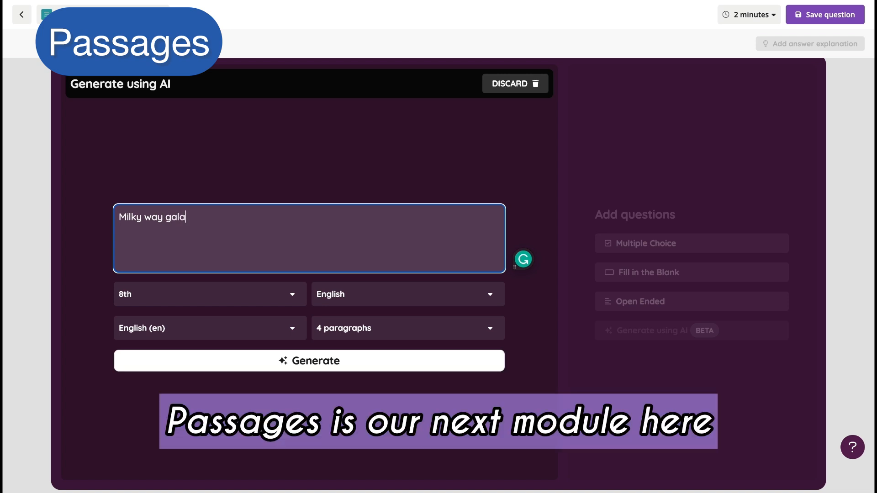
pyautogui.write('xy')
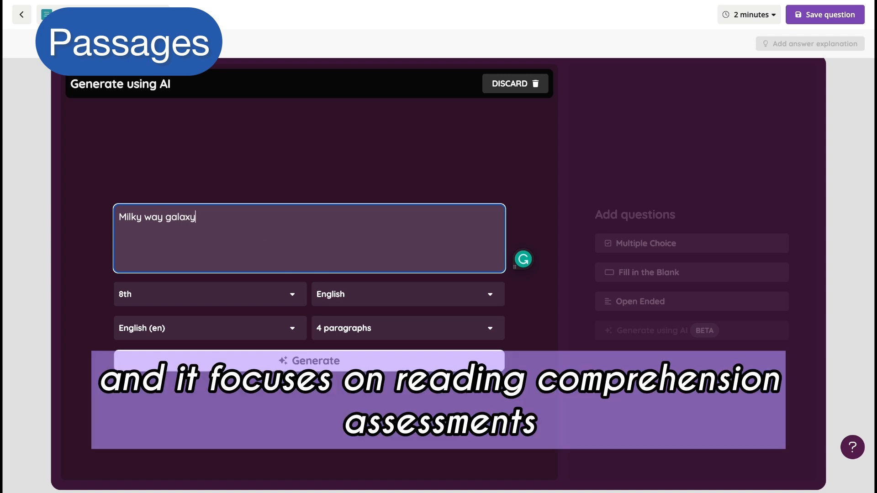
pyautogui.click(209, 295)
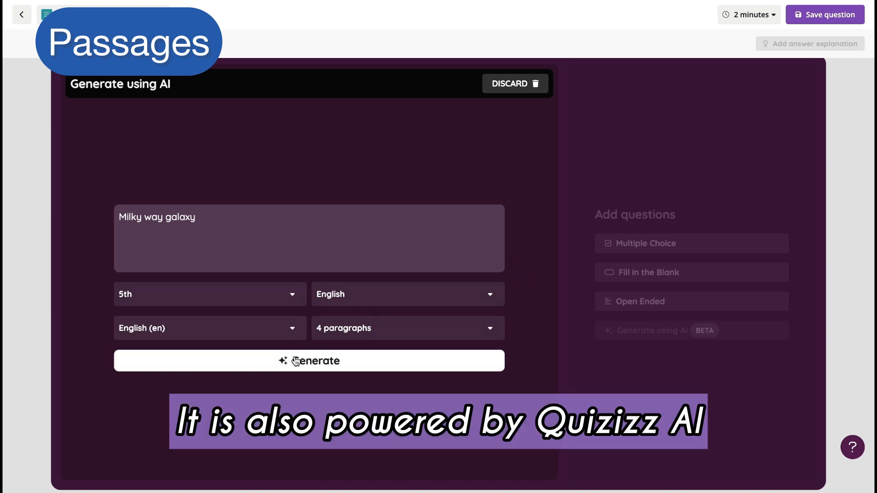
pyautogui.click(309, 360)
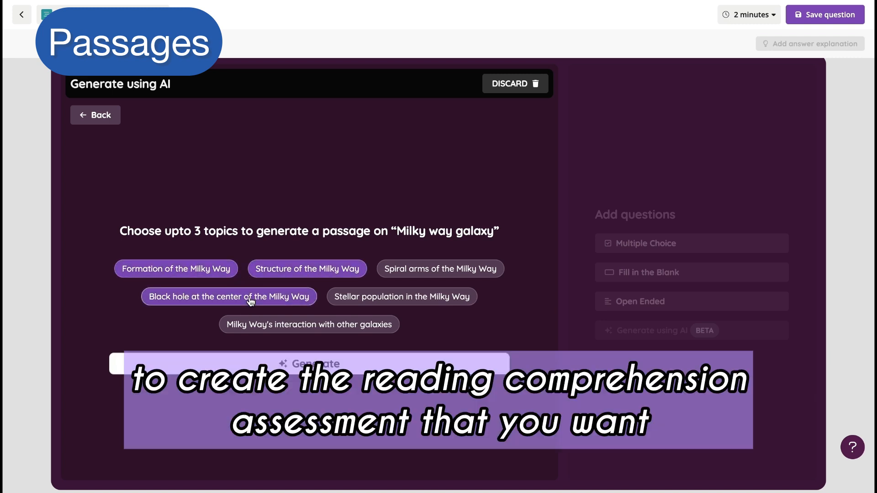
pyautogui.click(308, 364)
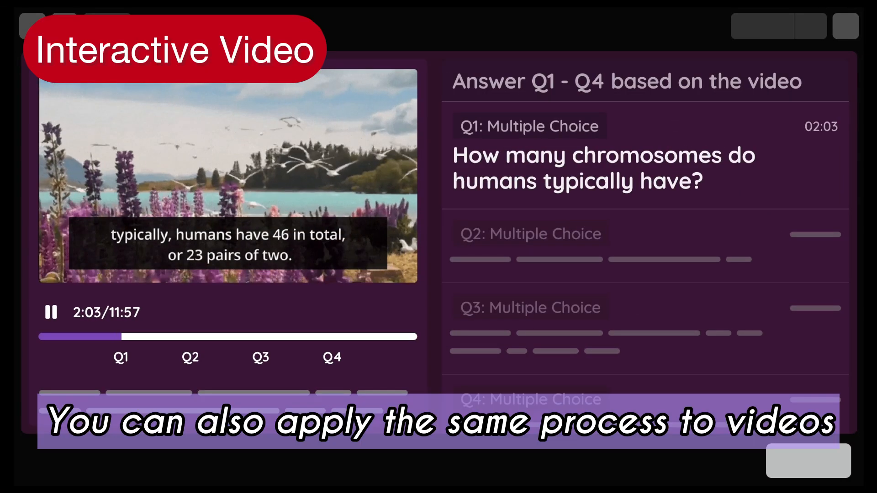
# Reveal and answer the chromosomes question paused in the interactive video.
pyautogui.click(49, 313)
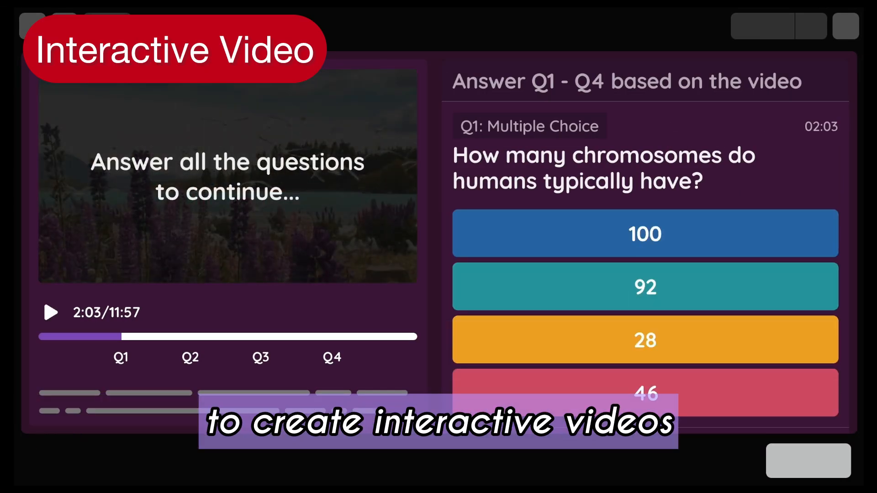
pyautogui.click(644, 392)
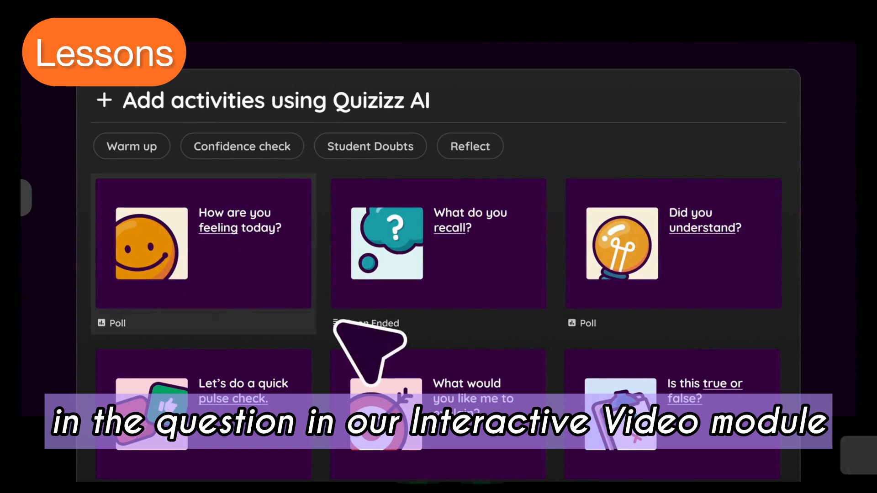
# Add the 'How are you feeling today?' poll, review triangle-question responses, and bring up the whiteboard.
pyautogui.click(203, 243)
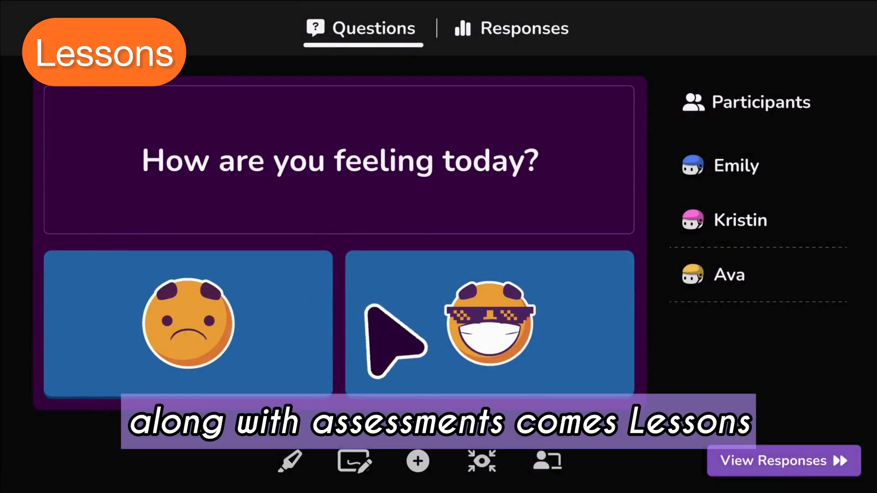
pyautogui.click(510, 28)
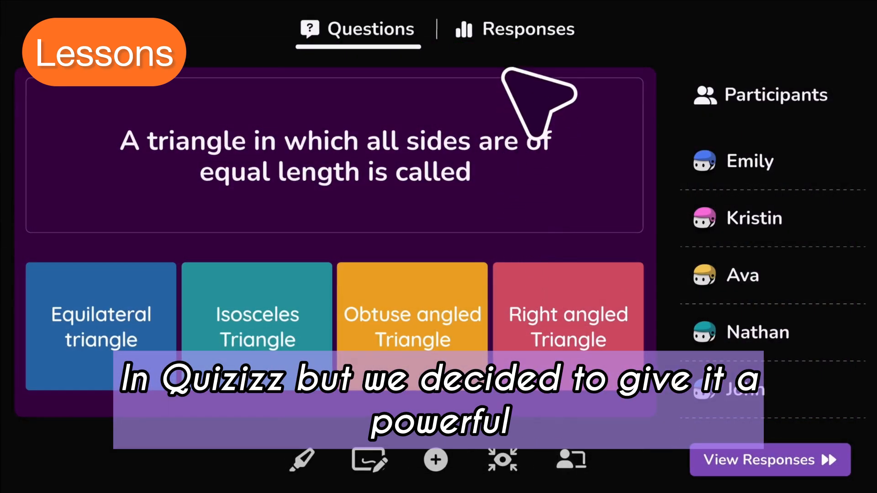
pyautogui.click(513, 29)
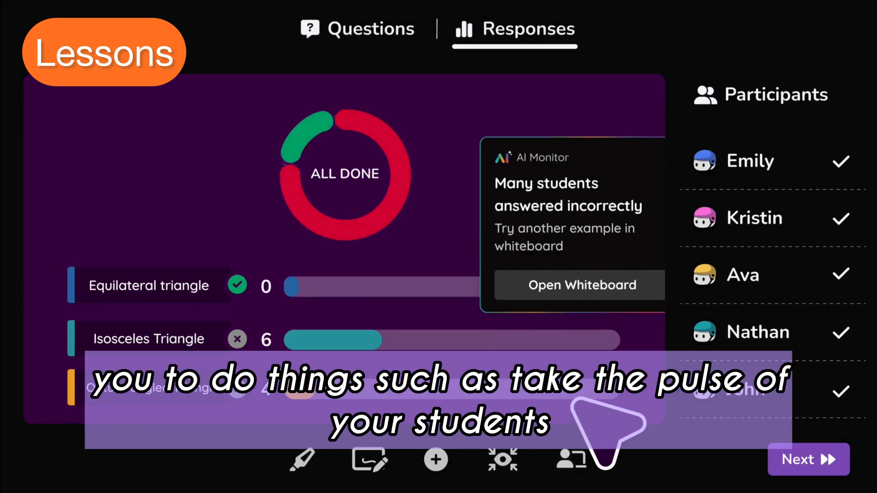
pyautogui.click(580, 285)
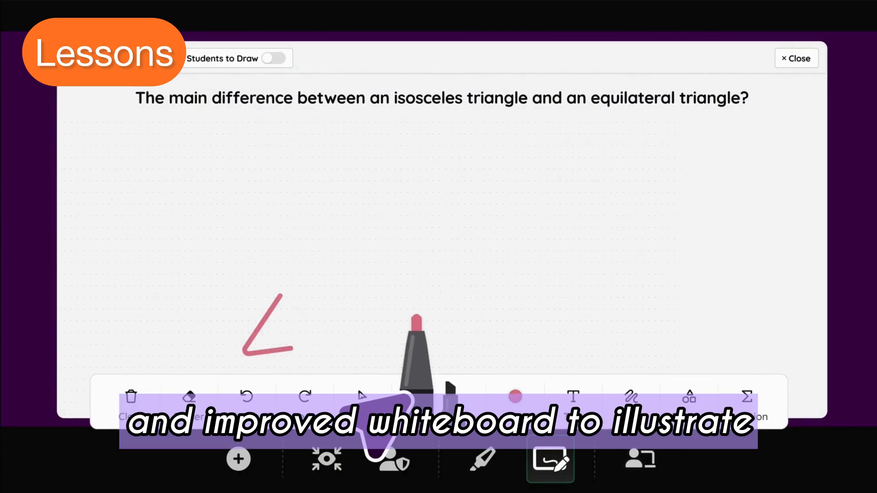
# Finish the whiteboard illustration and add the 'Did you understand?' poll from the AI activity gallery.
pyautogui.click(275, 58)
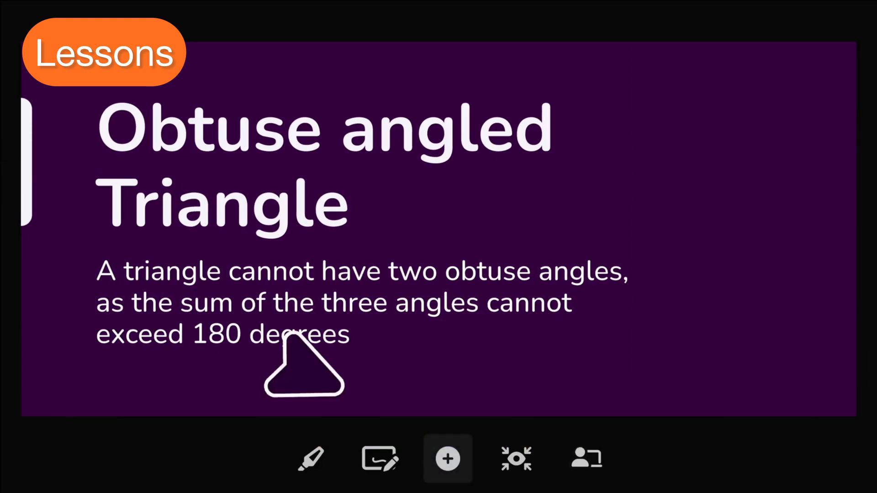
pyautogui.click(448, 459)
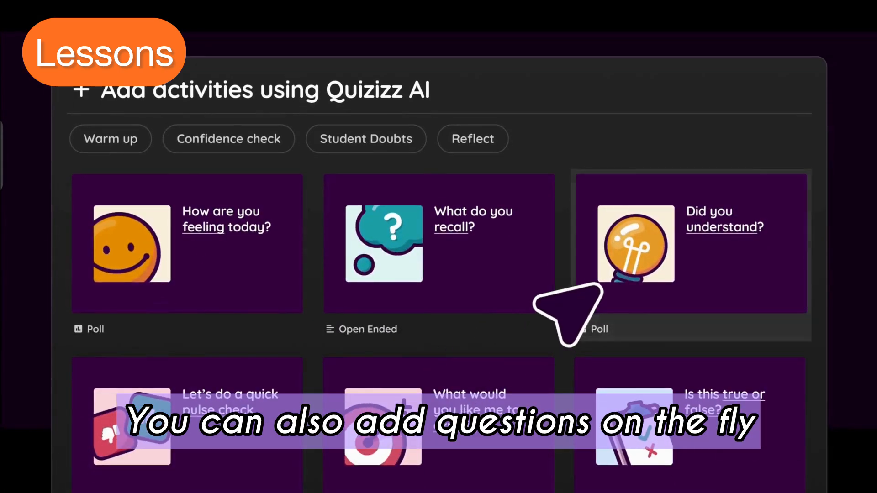
pyautogui.click(690, 243)
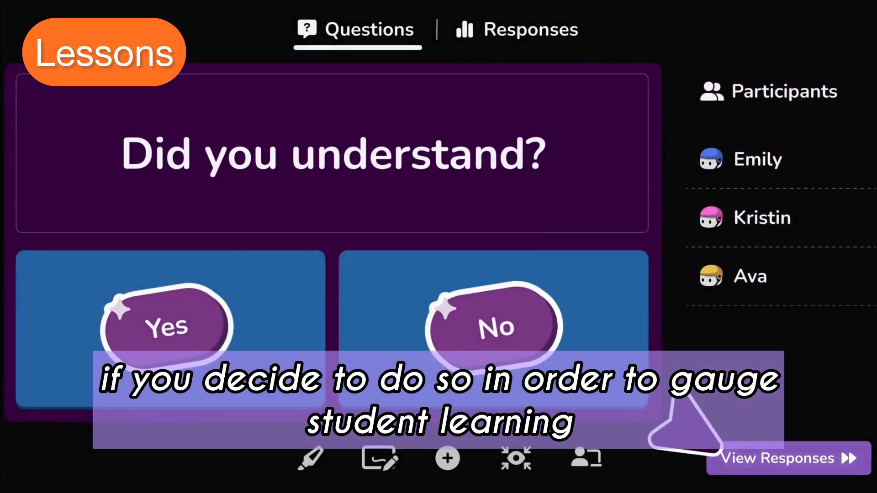
pyautogui.click(782, 458)
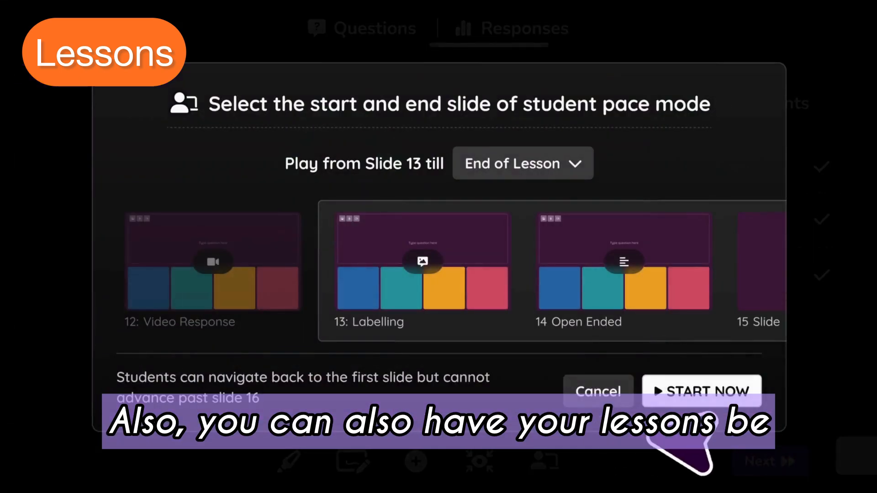
# Start student-paced mode from slide 13 to the end and view the leaderboard.
pyautogui.click(701, 391)
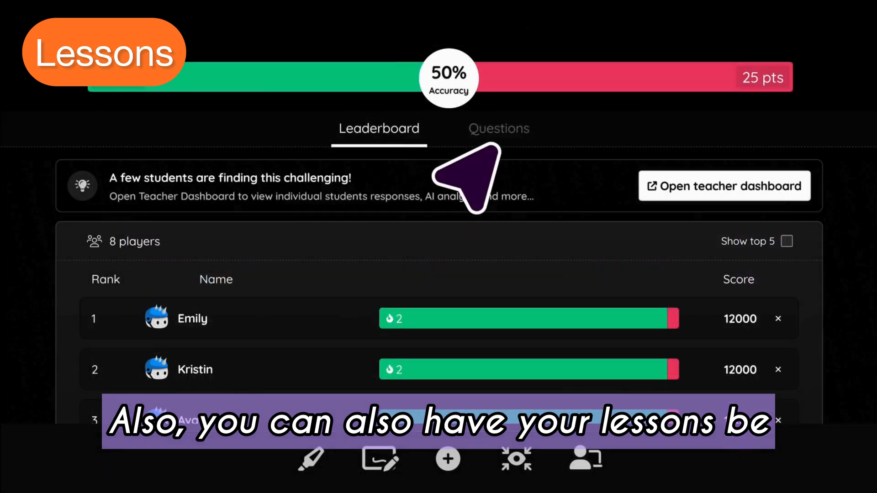
pyautogui.click(498, 128)
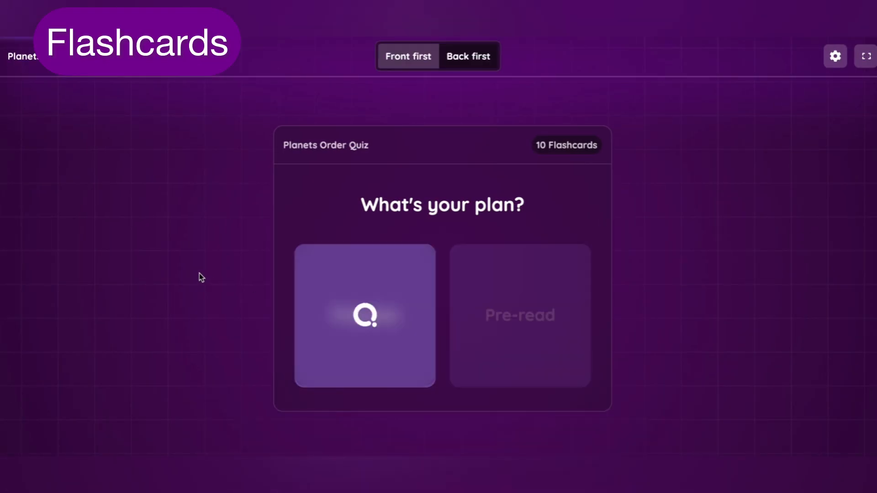
# Begin studying the Planets Order Quiz flashcards, showing the 'First planet from the Sun' card.
pyautogui.click(365, 315)
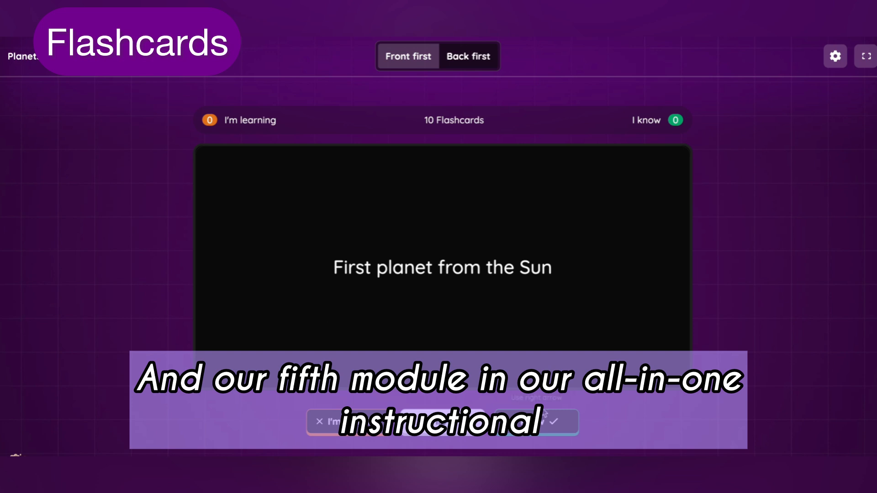